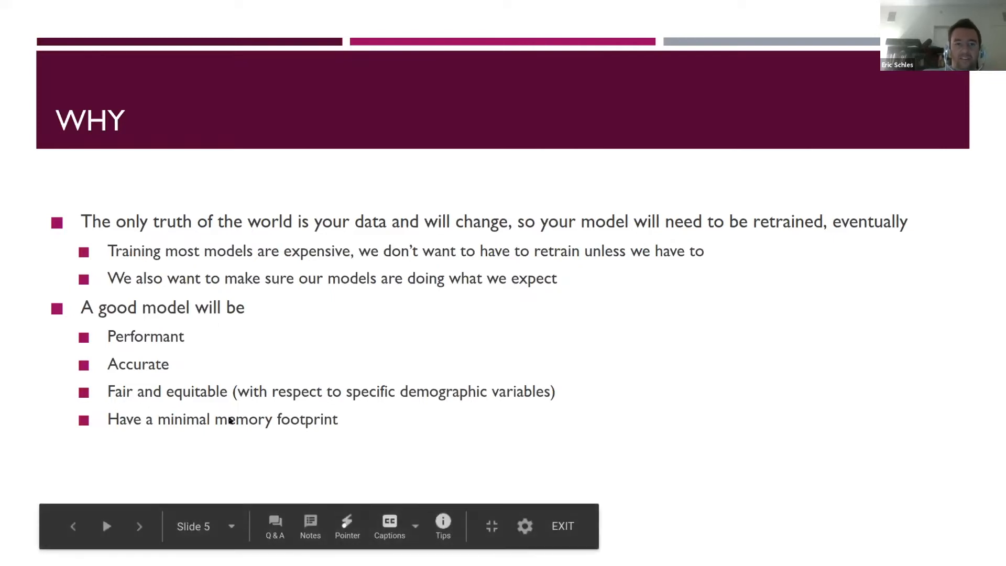
mouse_move(188, 332)
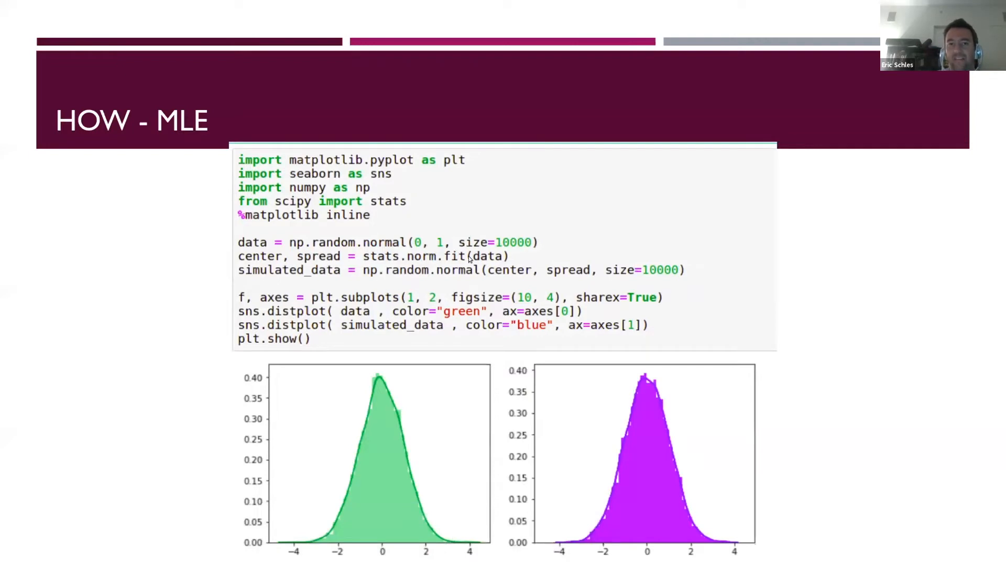
mouse_move(273, 265)
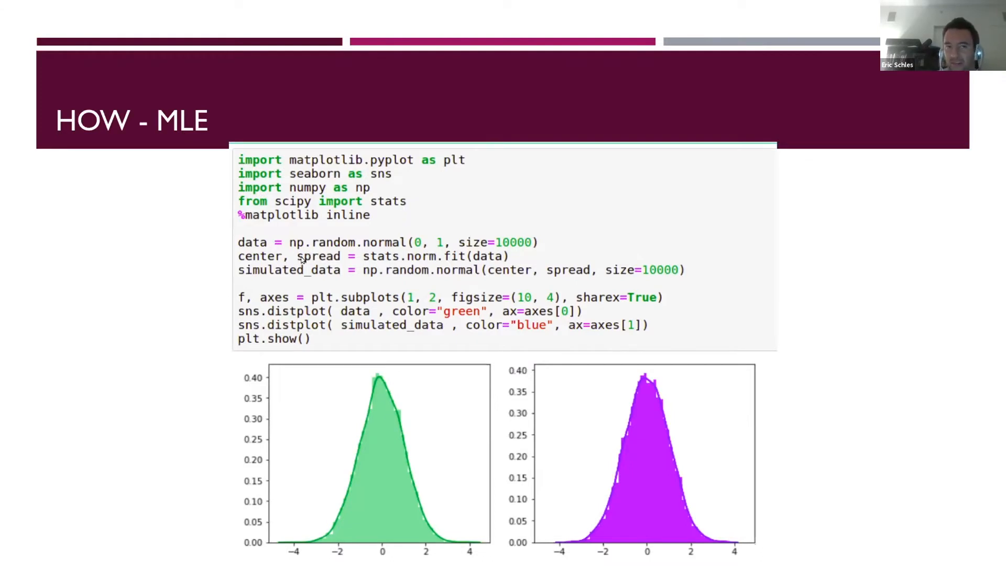
mouse_move(368, 437)
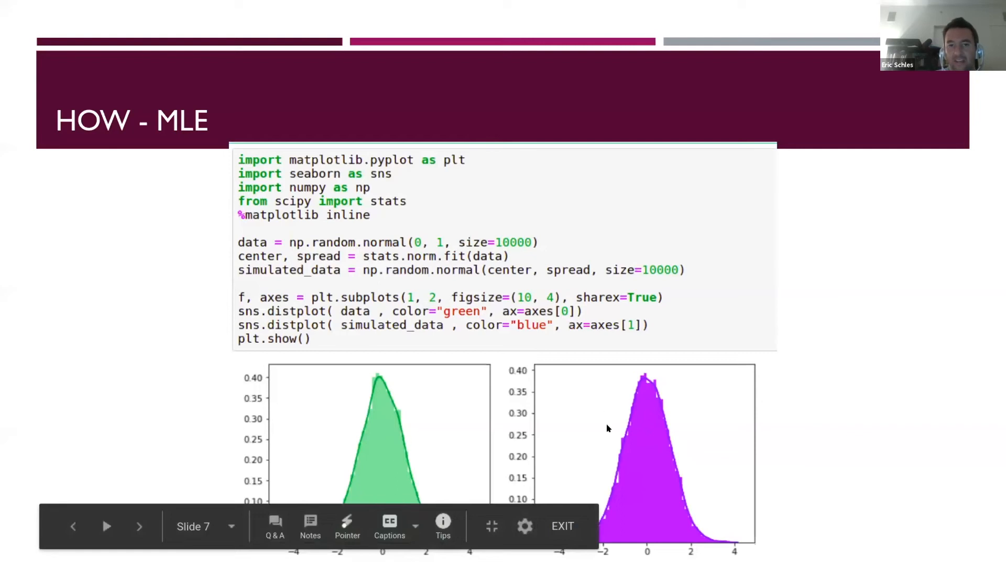
mouse_move(646, 479)
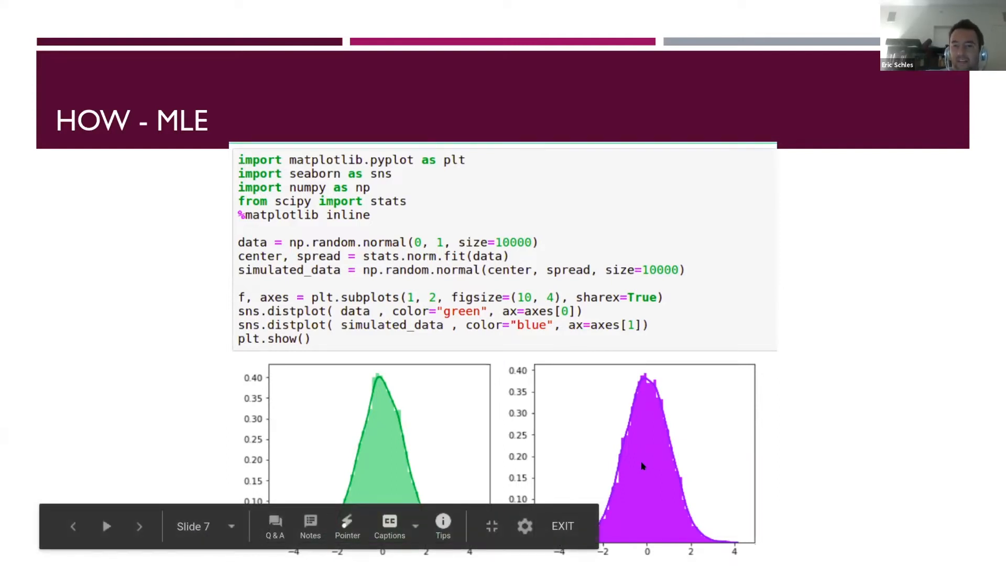
mouse_move(576, 453)
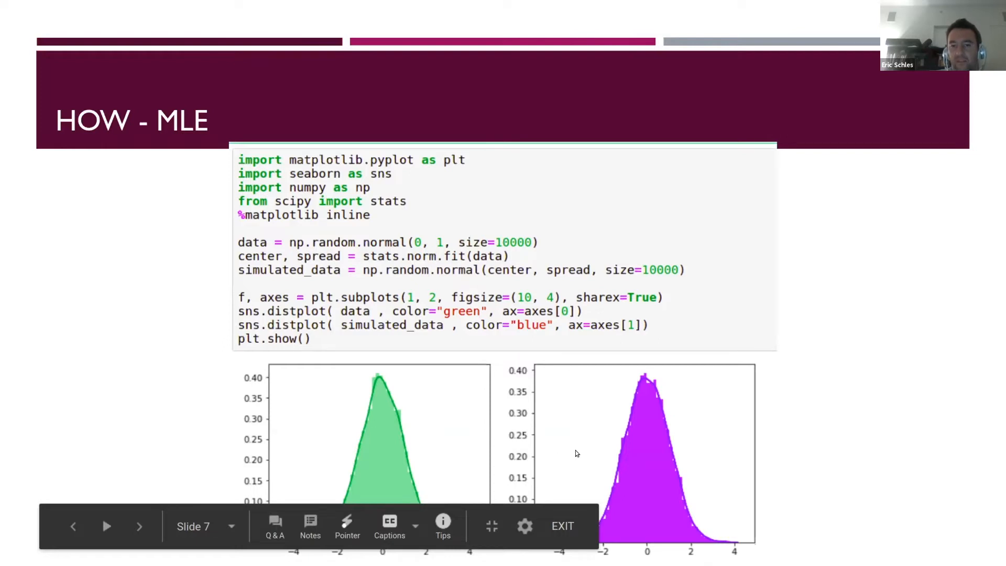
mouse_move(373, 342)
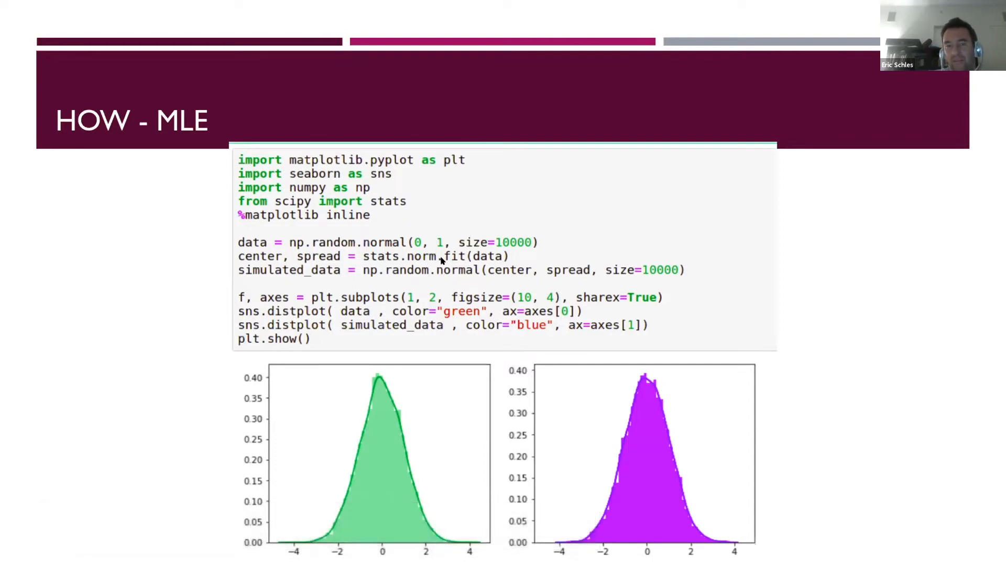
mouse_move(422, 263)
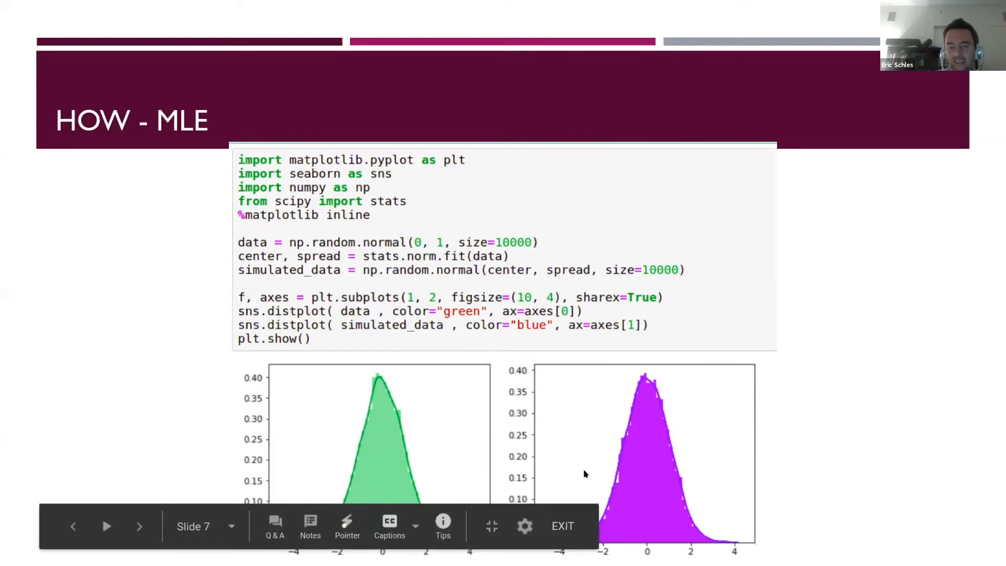
mouse_move(384, 453)
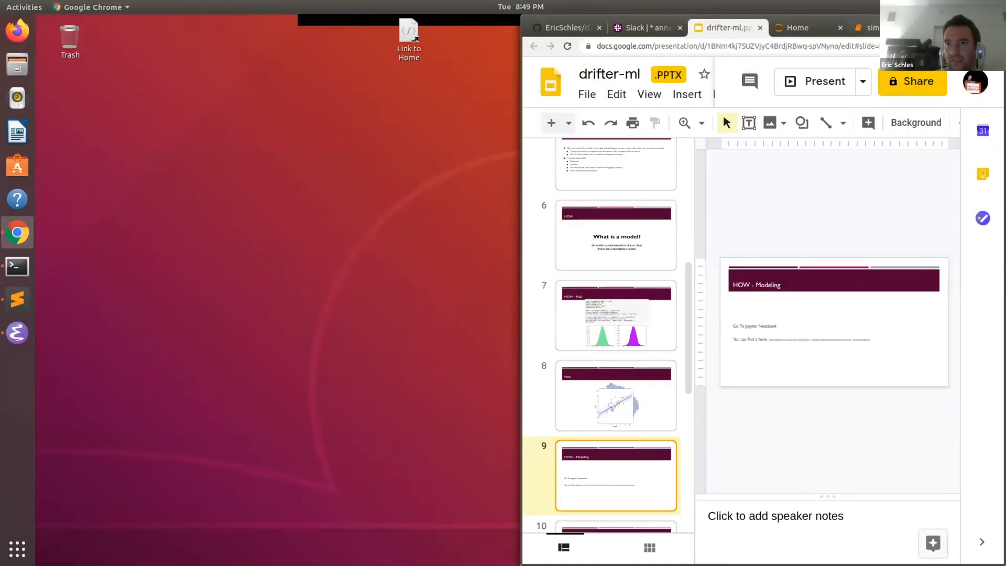
Switch to the simple_example notebook and scroll to the Different data classifier cell and its report
click(600, 22)
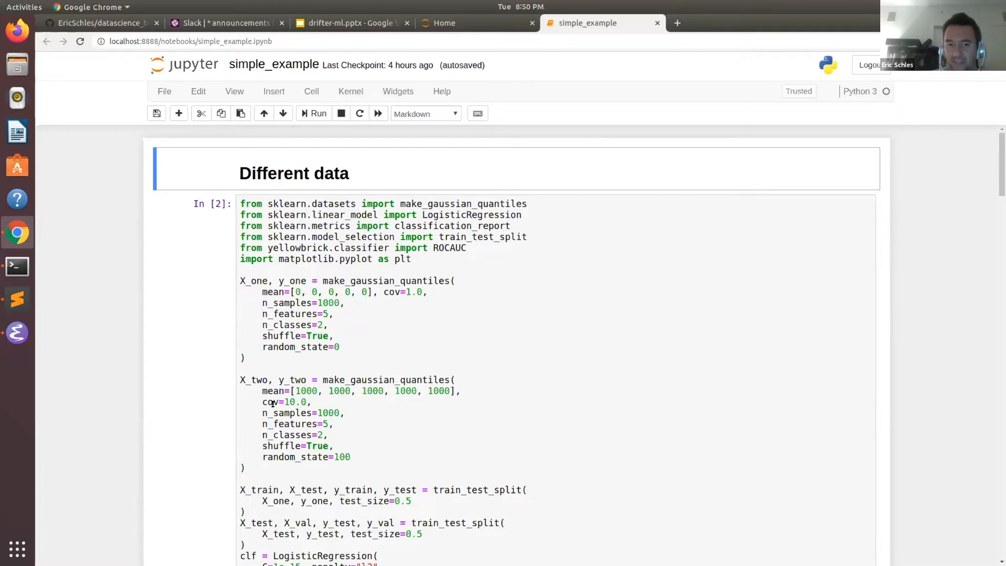
scroll(down, 3)
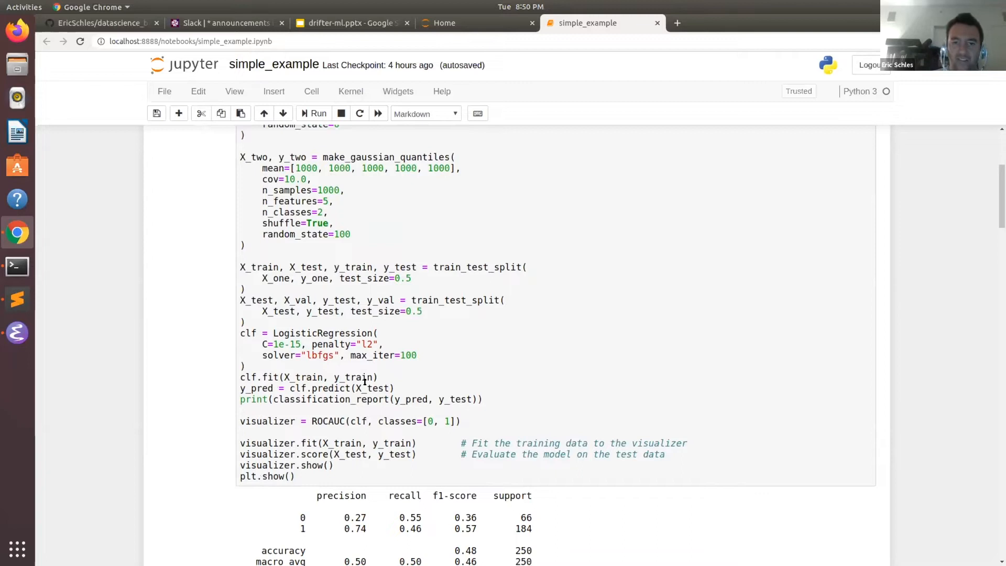
scroll(down, 3)
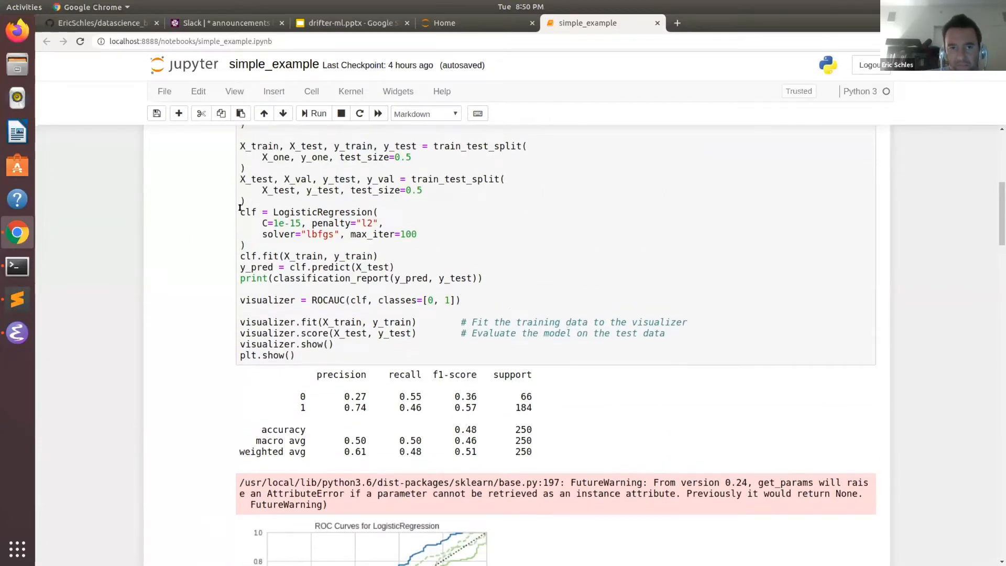
click(306, 285)
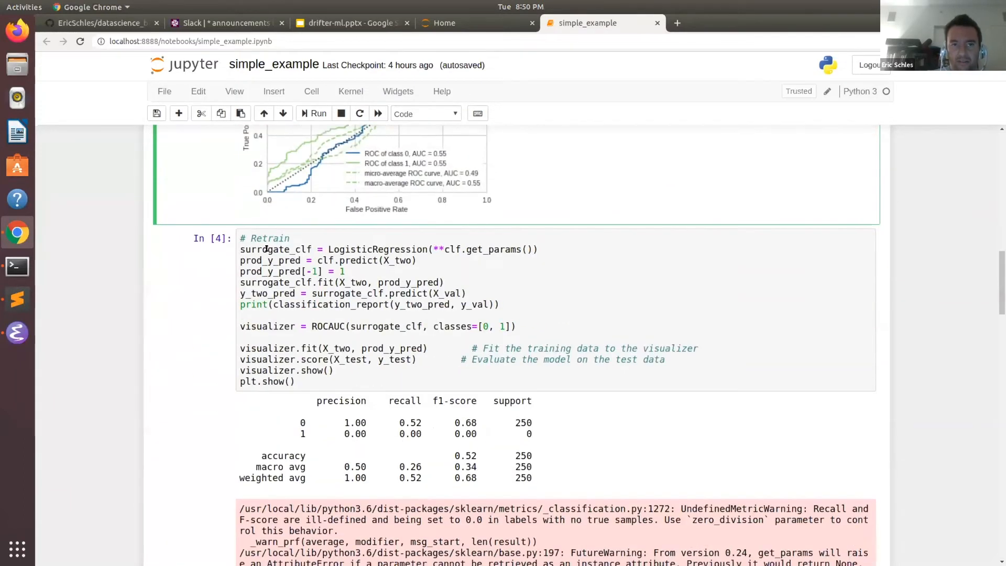
click(455, 250)
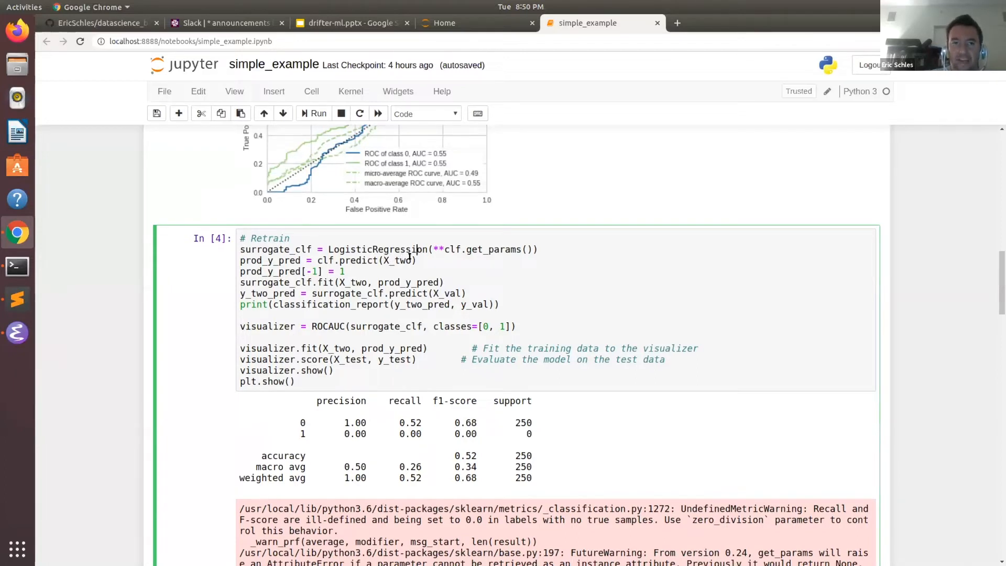
scroll(down, 3)
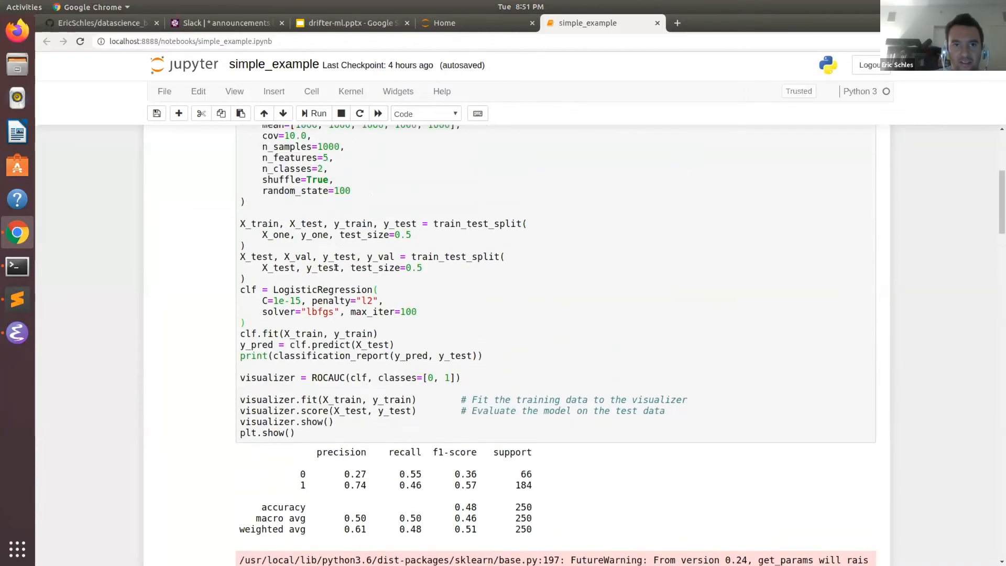
scroll(down, 3)
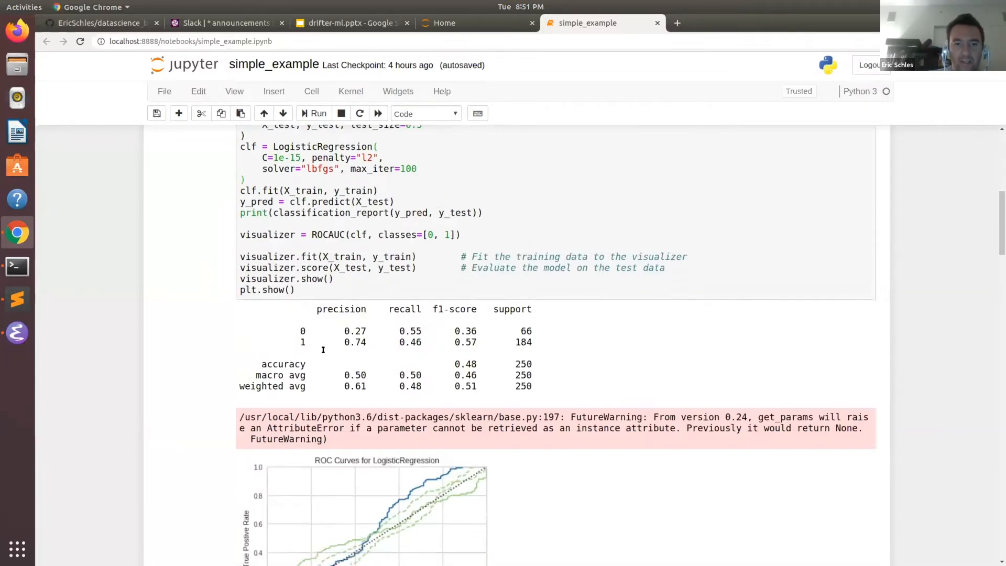
scroll(down, 3)
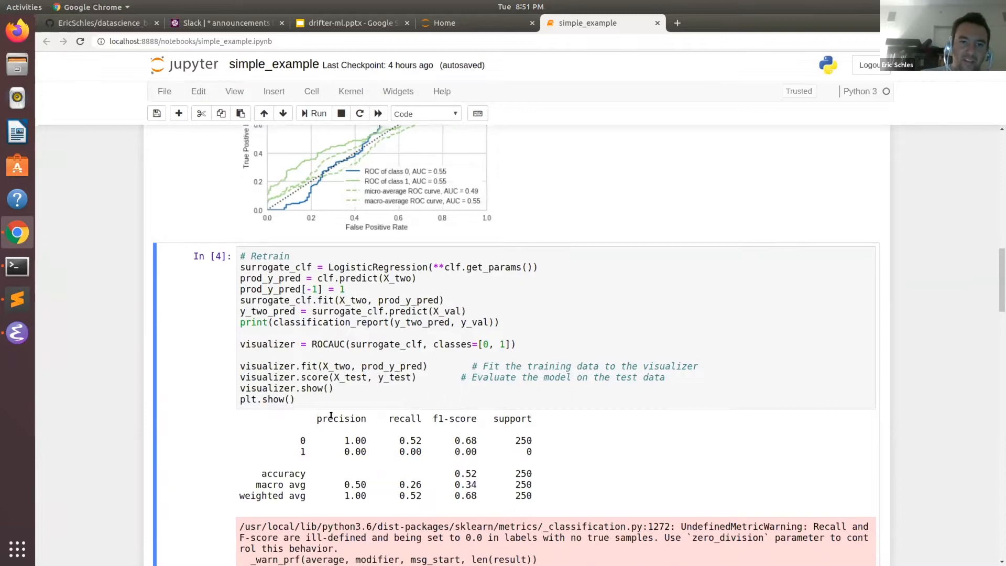
scroll(down, 3)
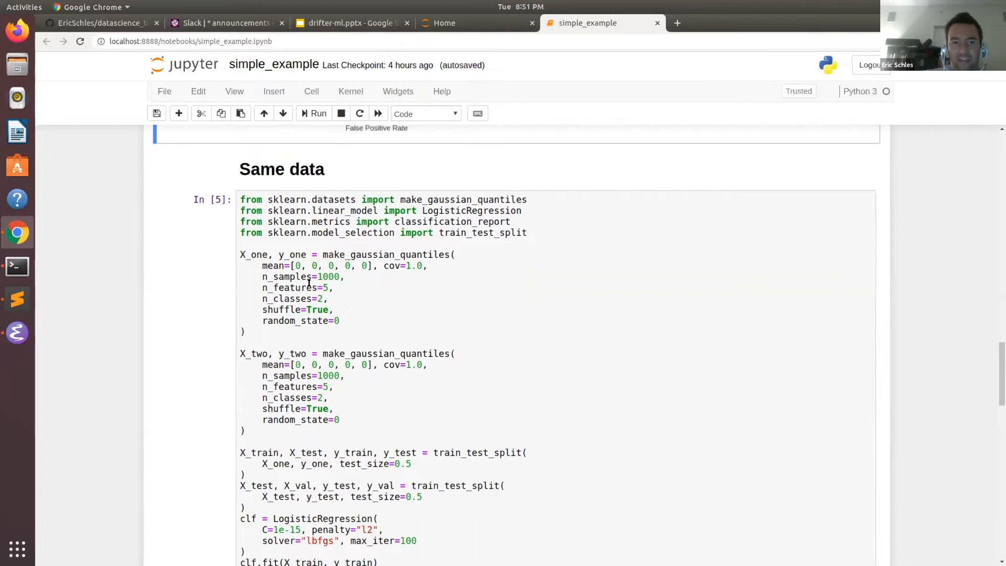
Scroll through the Same data section and its Retrain output in the notebook
scroll(down, 3)
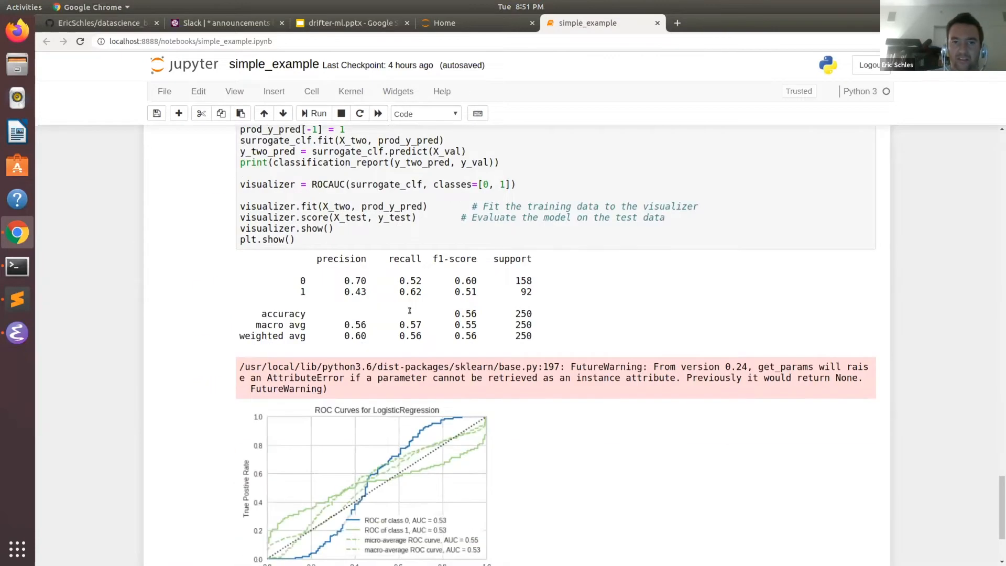
scroll(down, 3)
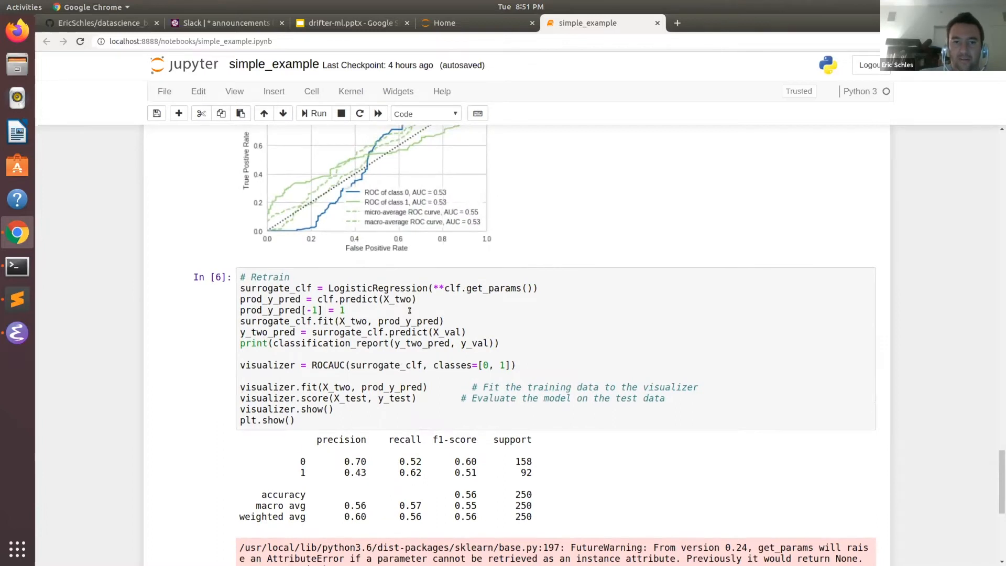
scroll(down, 3)
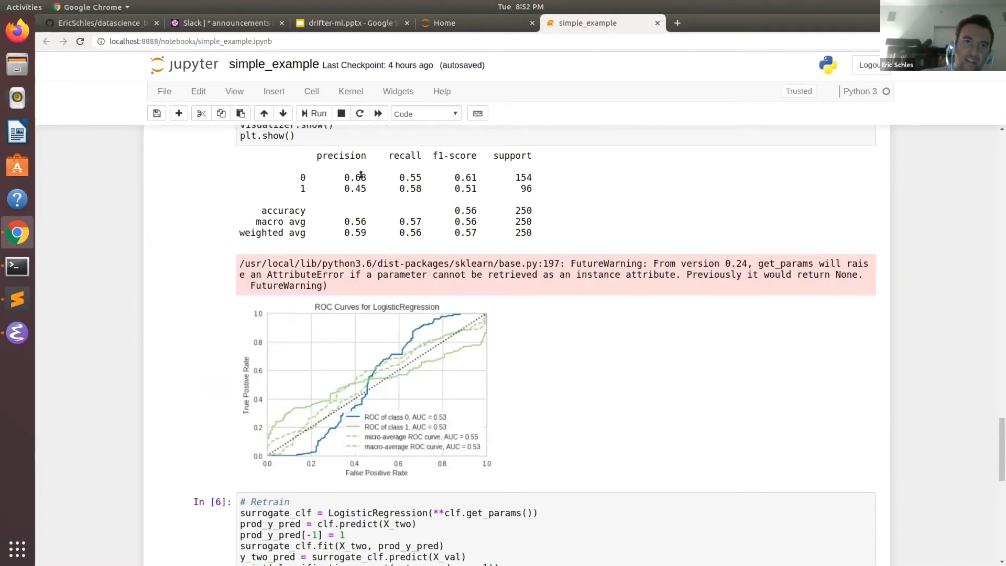
scroll(down, 3)
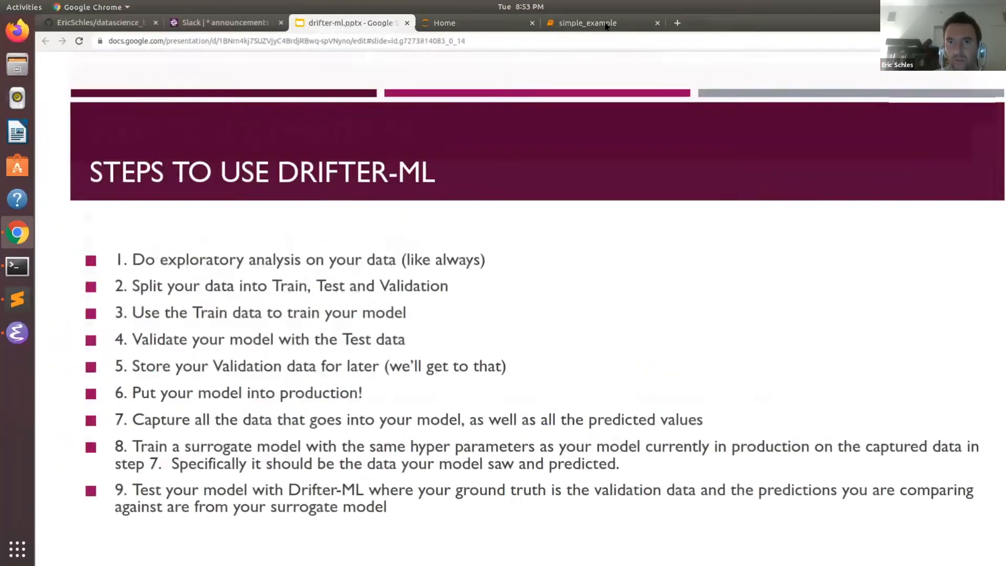
Glance at the simple_example notebook, then return to the drifter-ml deck on slide 10
click(585, 22)
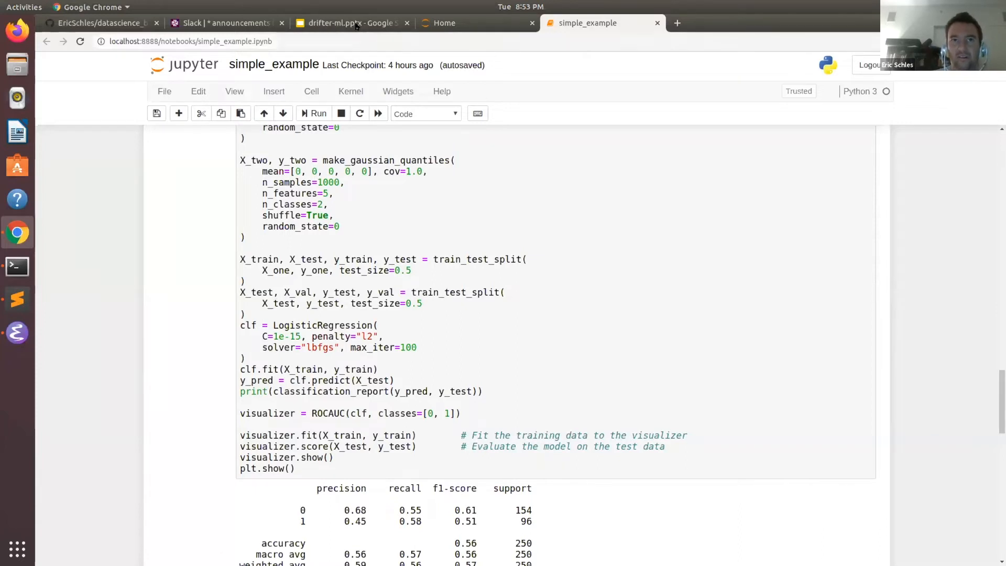
click(347, 22)
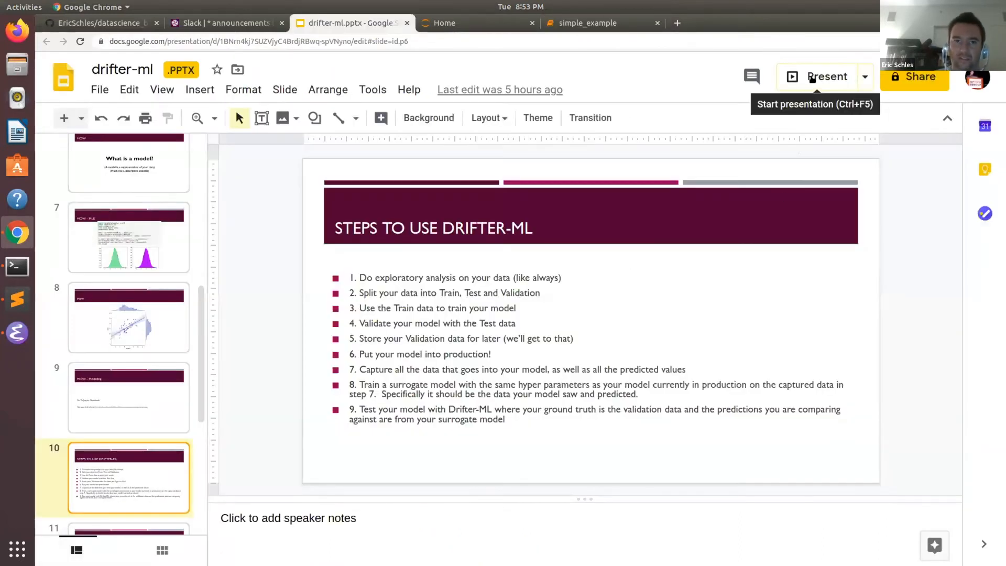
mouse_move(676, 100)
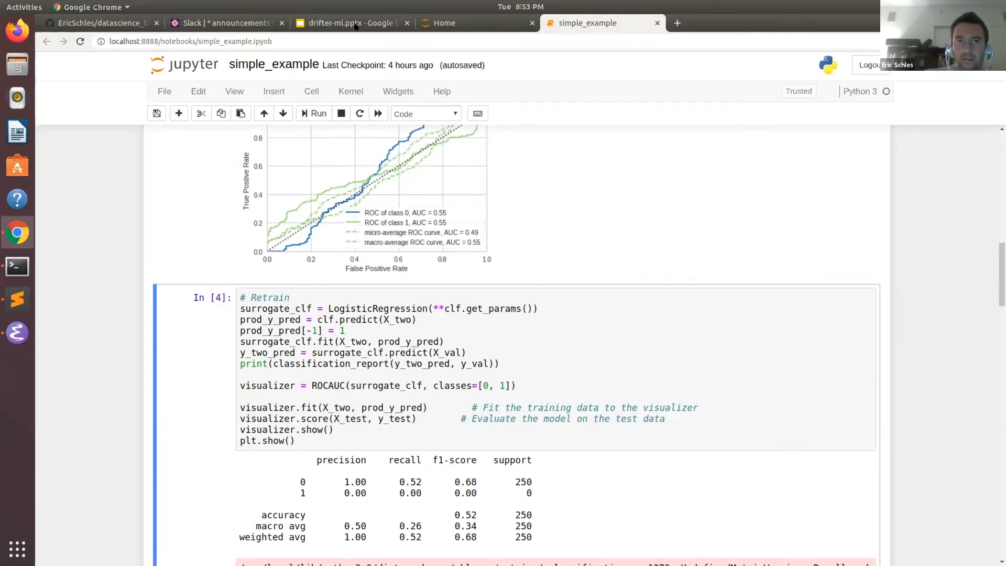
Return from the Retrain cell output to the drifter-ml slide deck
click(348, 22)
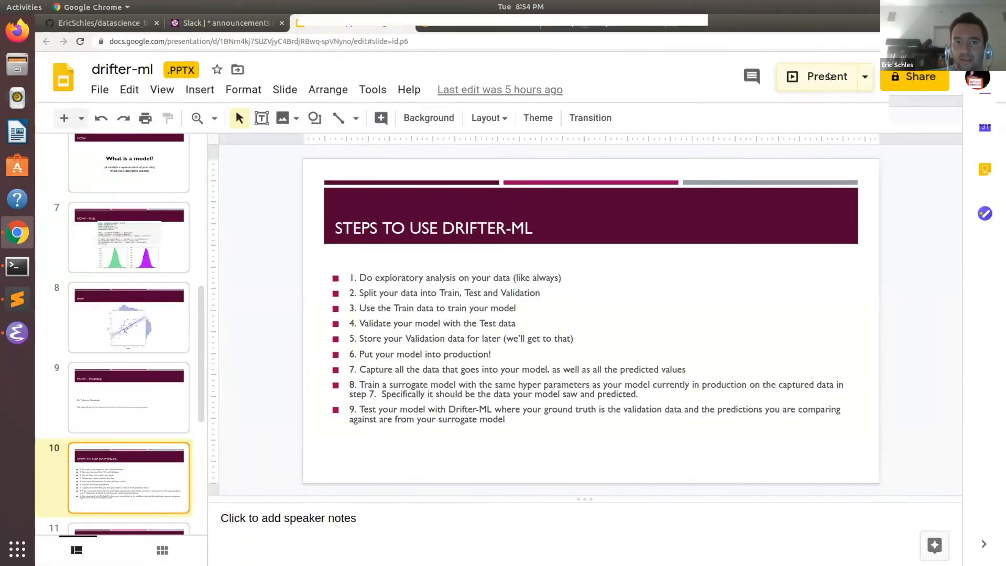
Present the deck to the Worked Example slide and follow its readthedocs documentation link
click(826, 77)
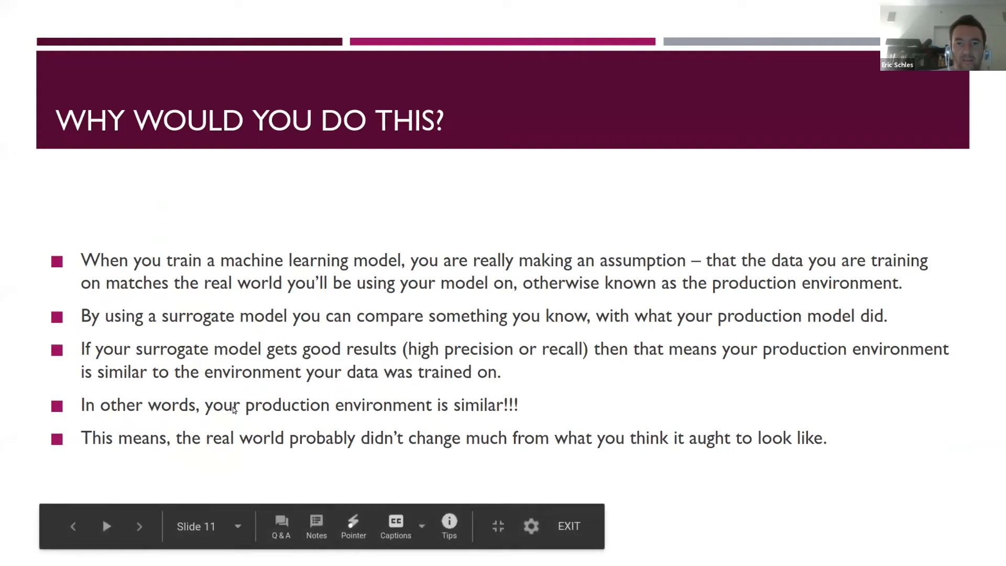
click(140, 526)
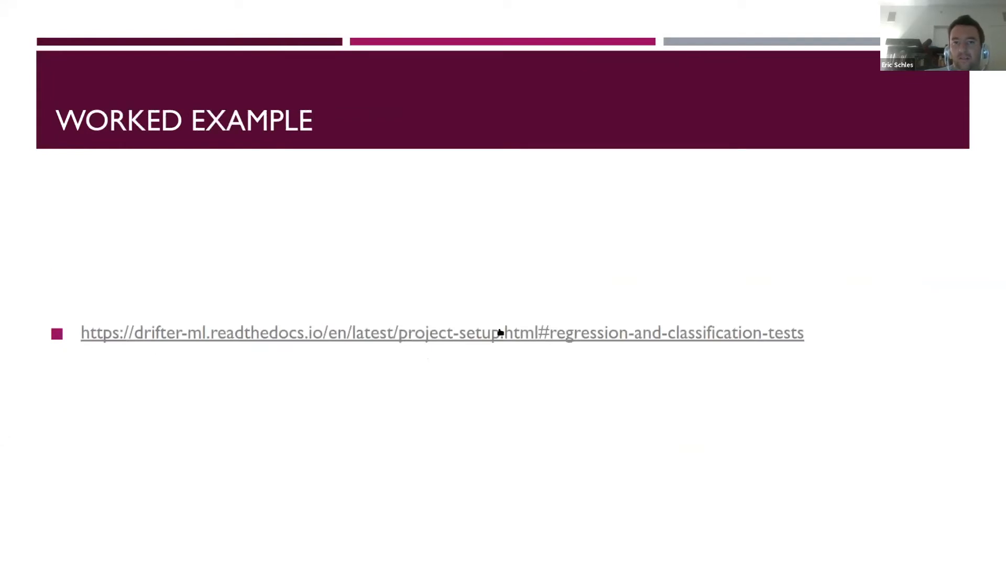
click(441, 332)
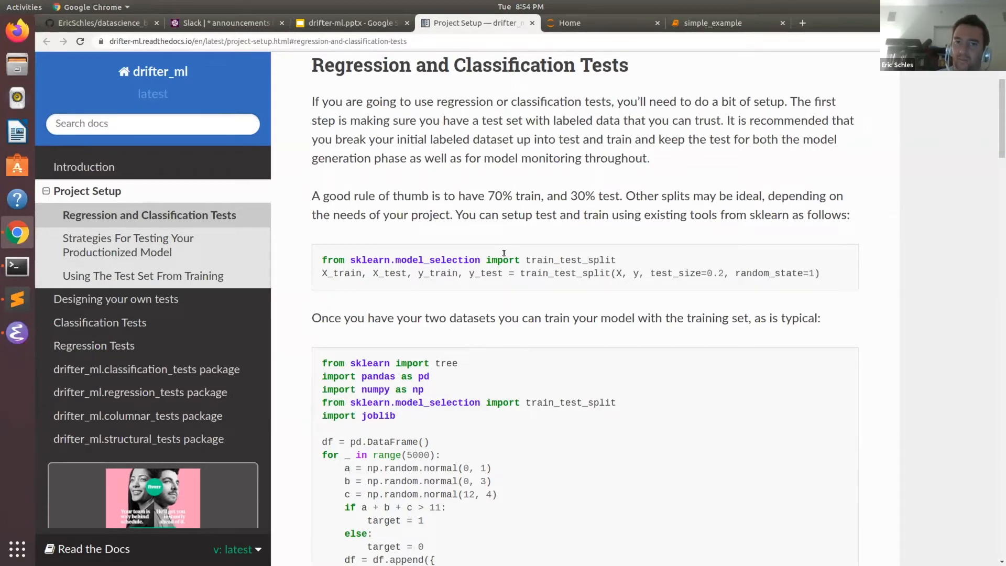
scroll(down, 3)
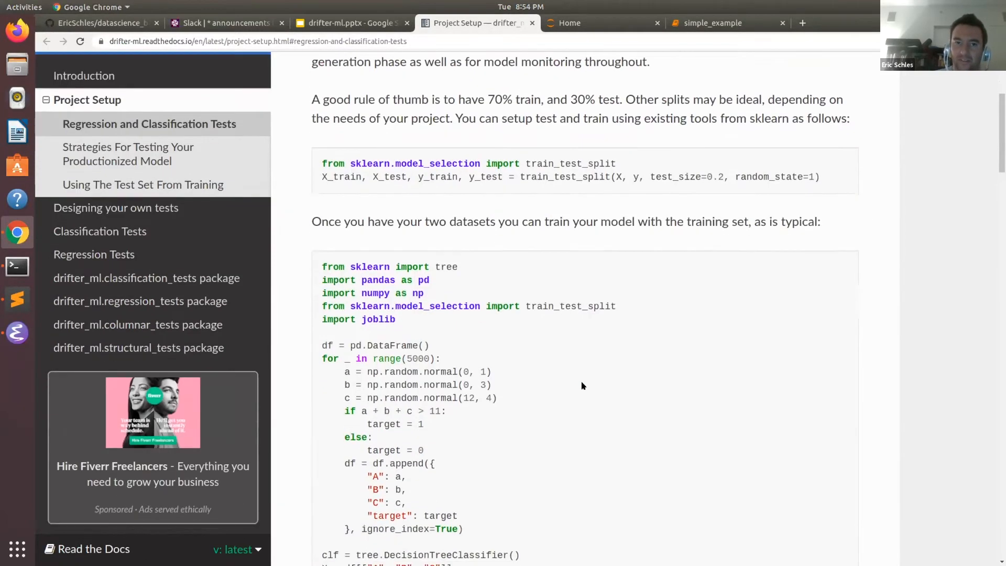
scroll(down, 3)
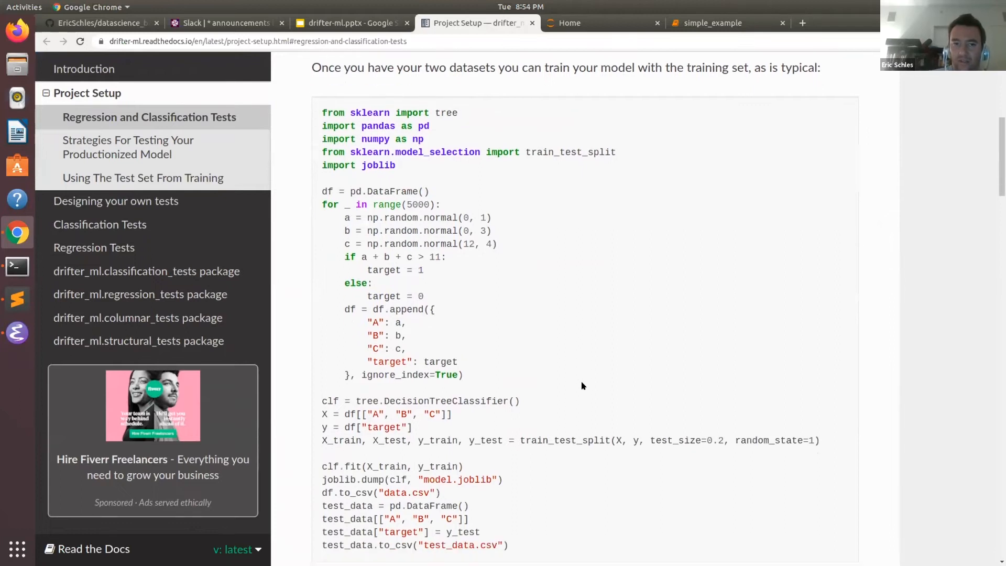
scroll(down, 3)
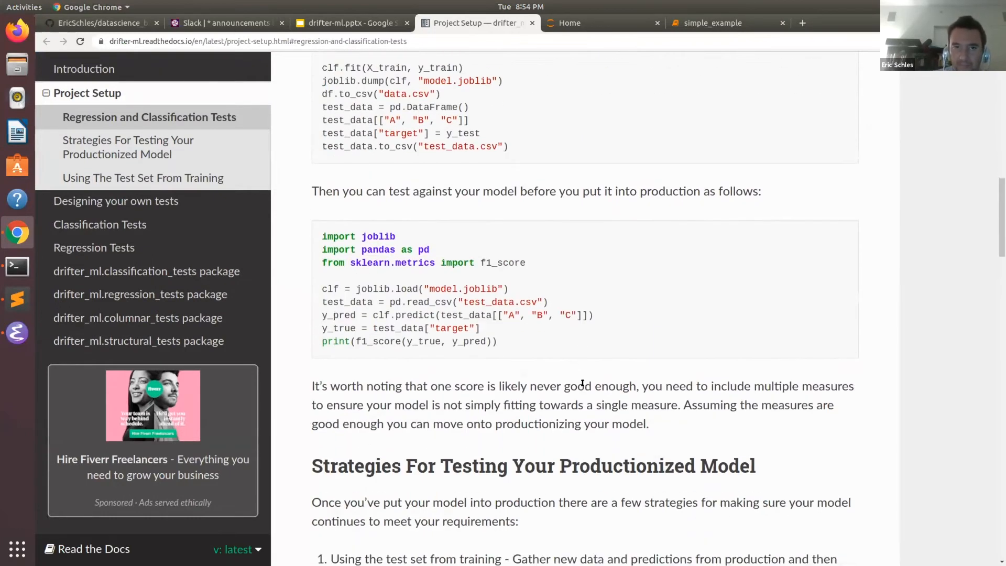
scroll(down, 3)
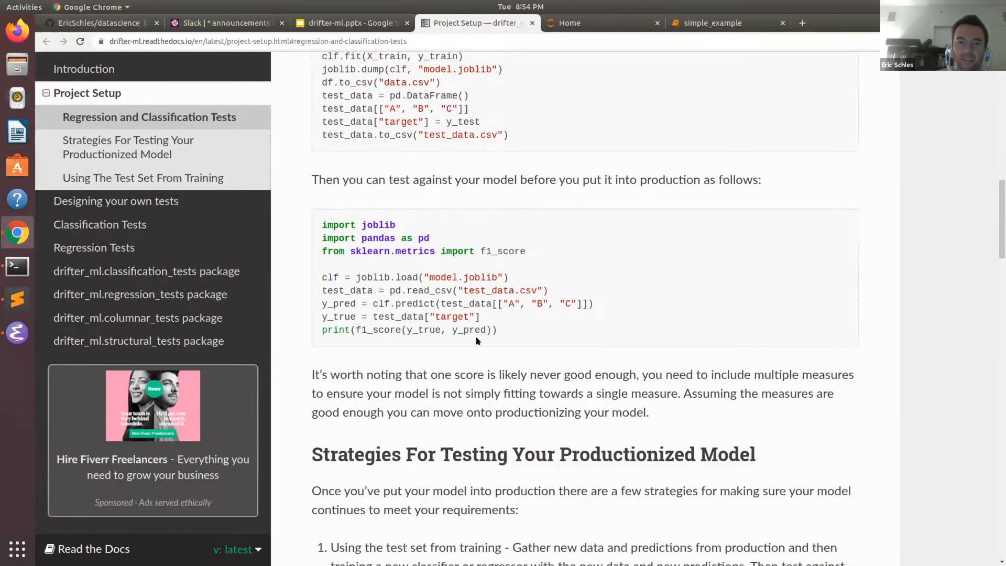
scroll(down, 3)
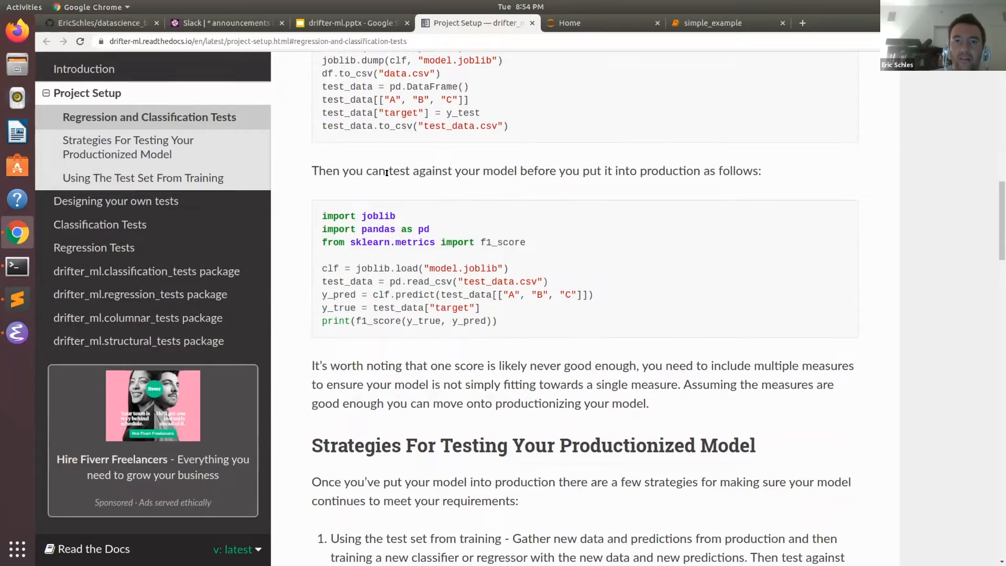
mouse_move(653, 158)
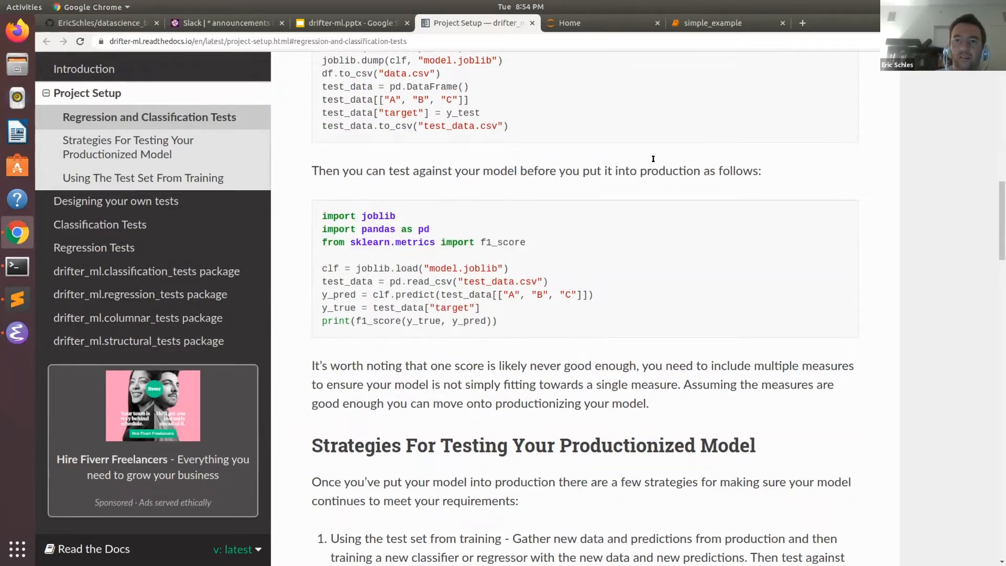
scroll(down, 3)
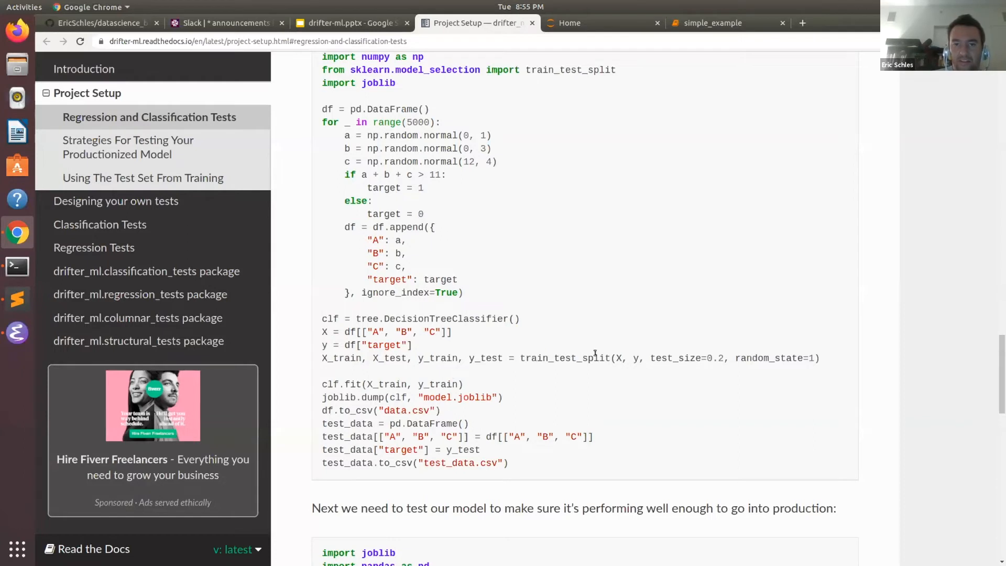
scroll(down, 3)
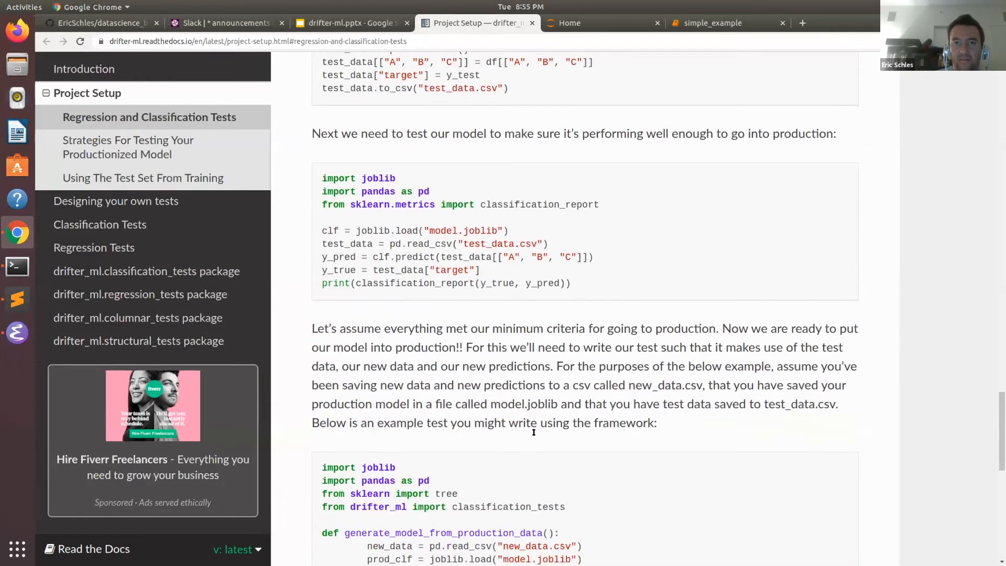
scroll(down, 3)
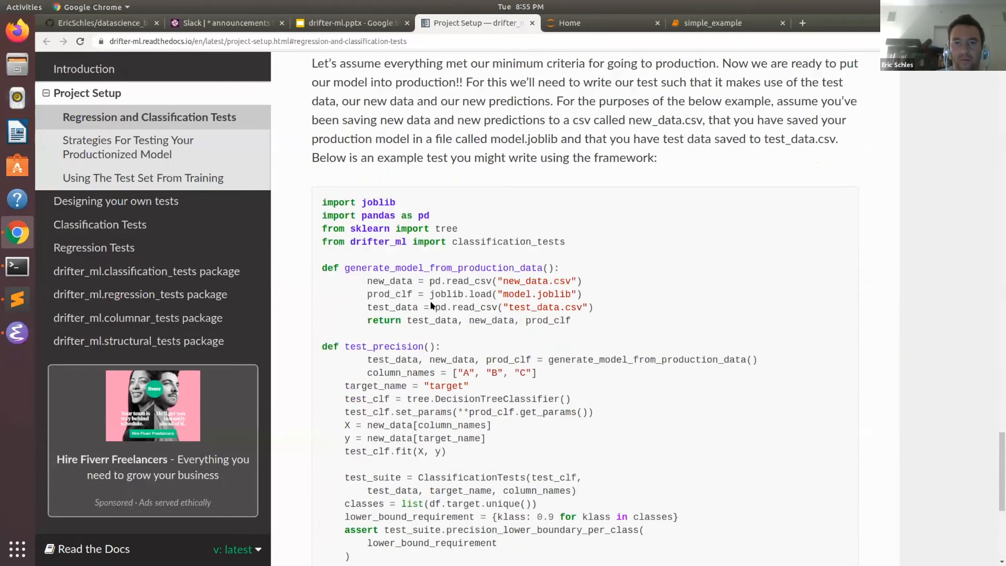
Scroll through the test_precision example code, then return to the drifter-ml deck tab
scroll(down, 3)
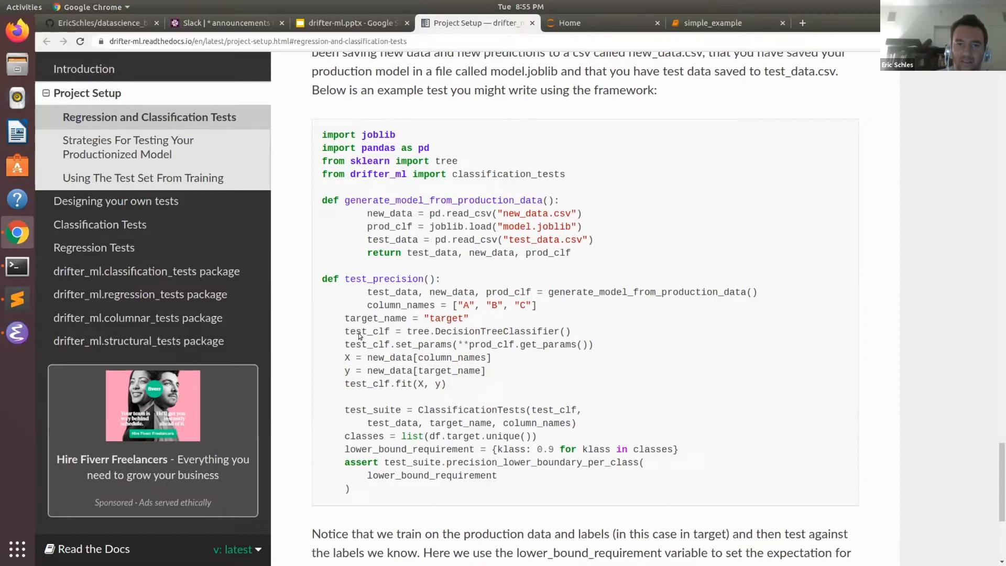
scroll(down, 3)
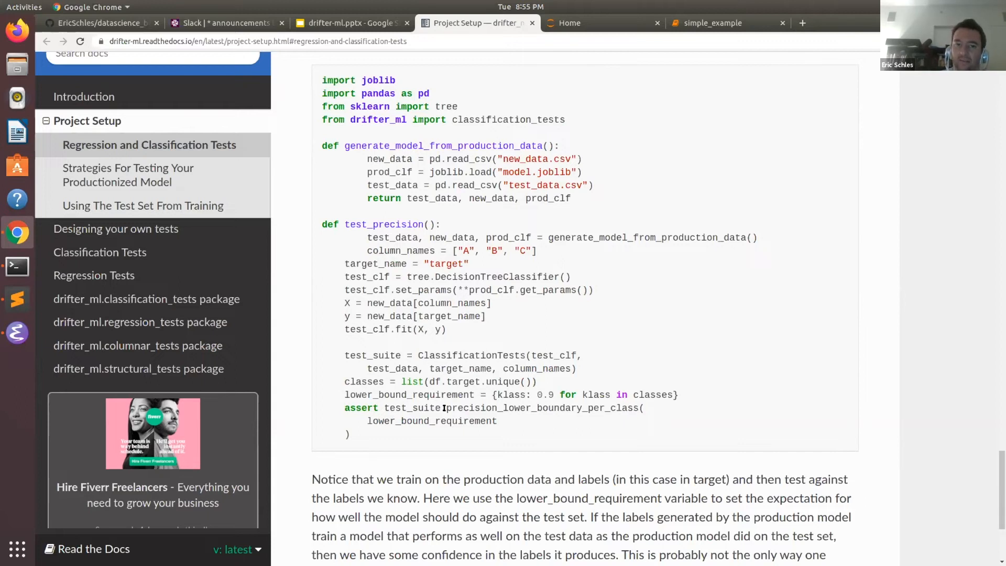
scroll(down, 3)
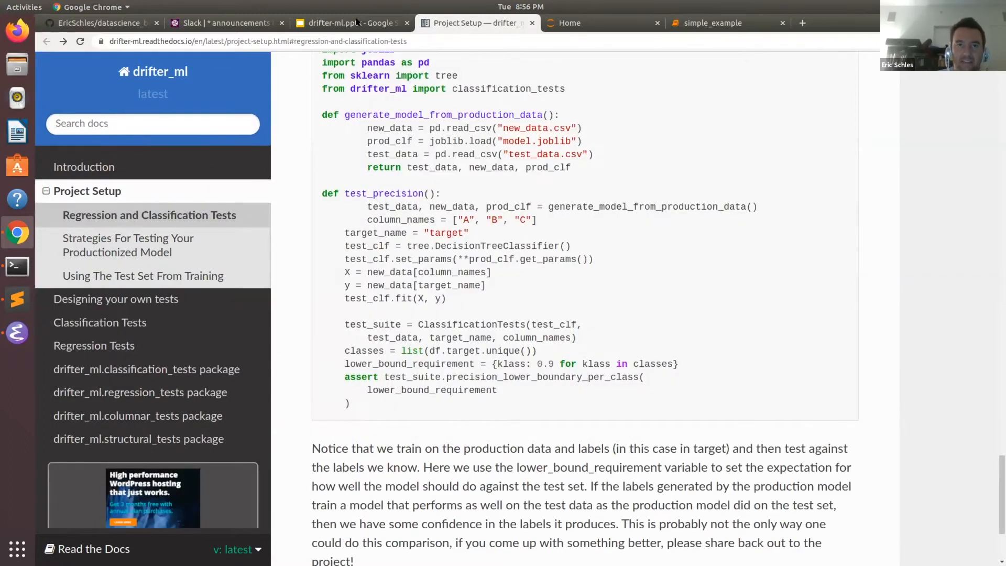
click(350, 22)
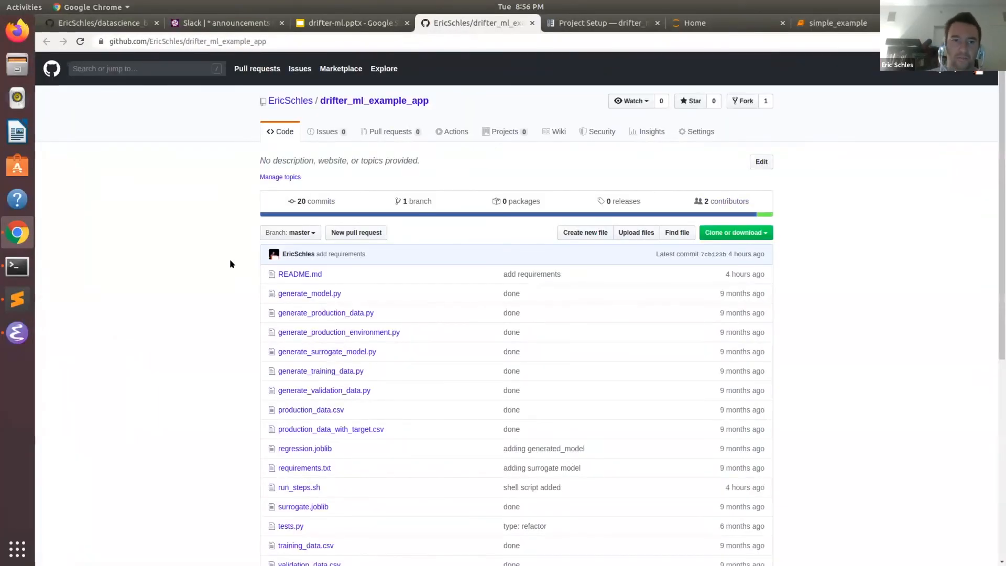
Zoom the drifter_ml_example_app repository page to 125% and scroll down to its README
key(ctrl+plus)
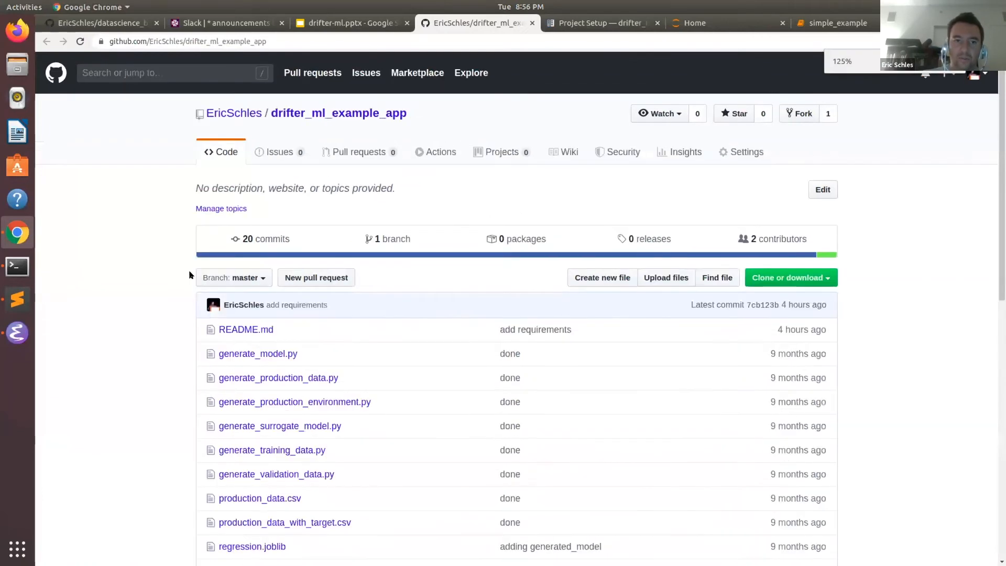
scroll(down, 3)
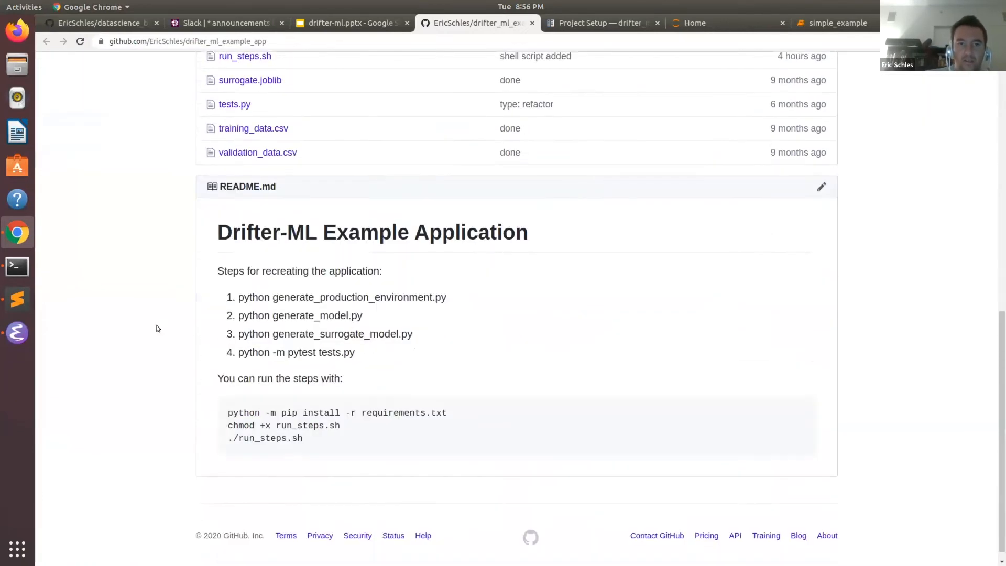
scroll(down, 3)
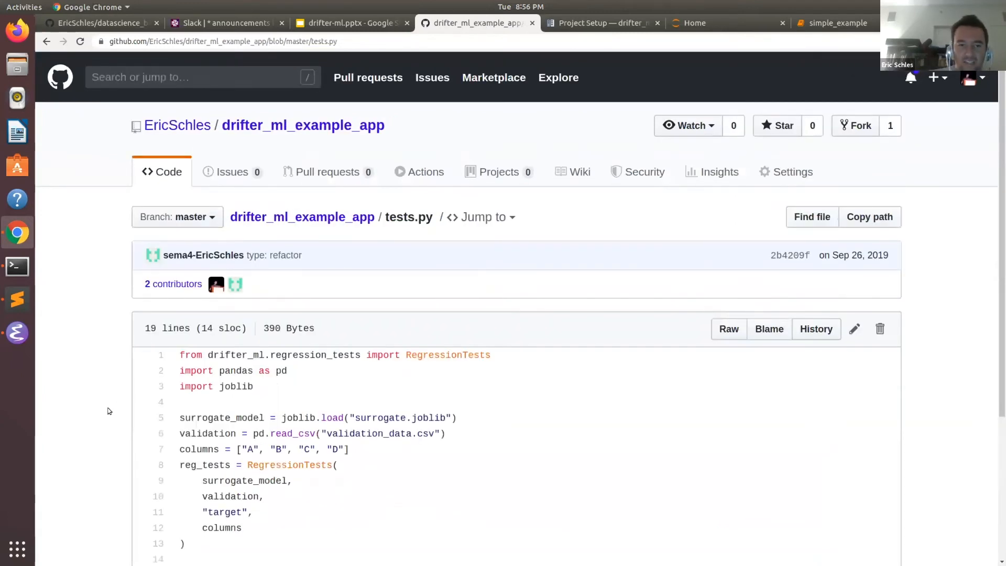
scroll(down, 3)
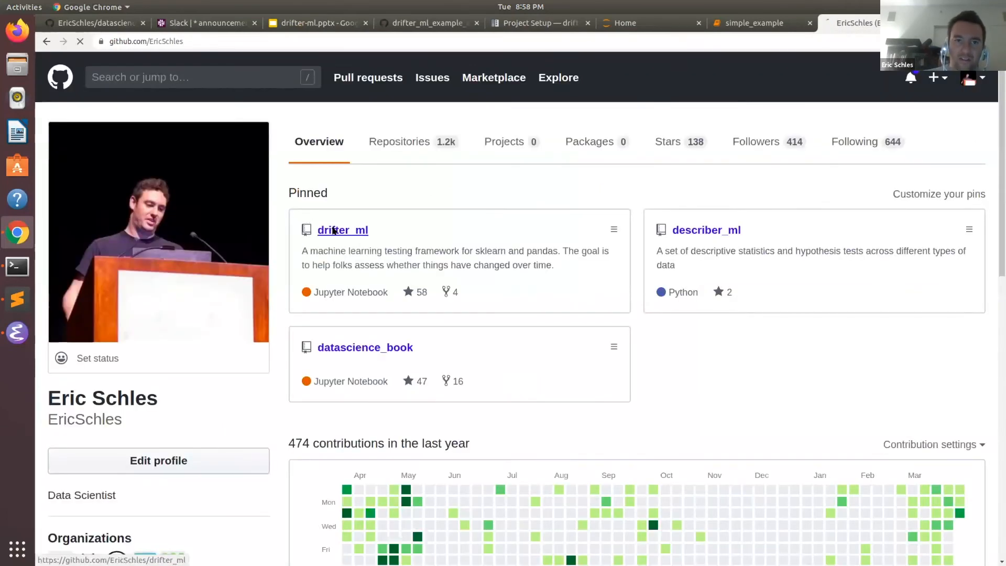
Open the pinned drifter_ml repository, then start a new tab searching for 'pypi'
click(342, 229)
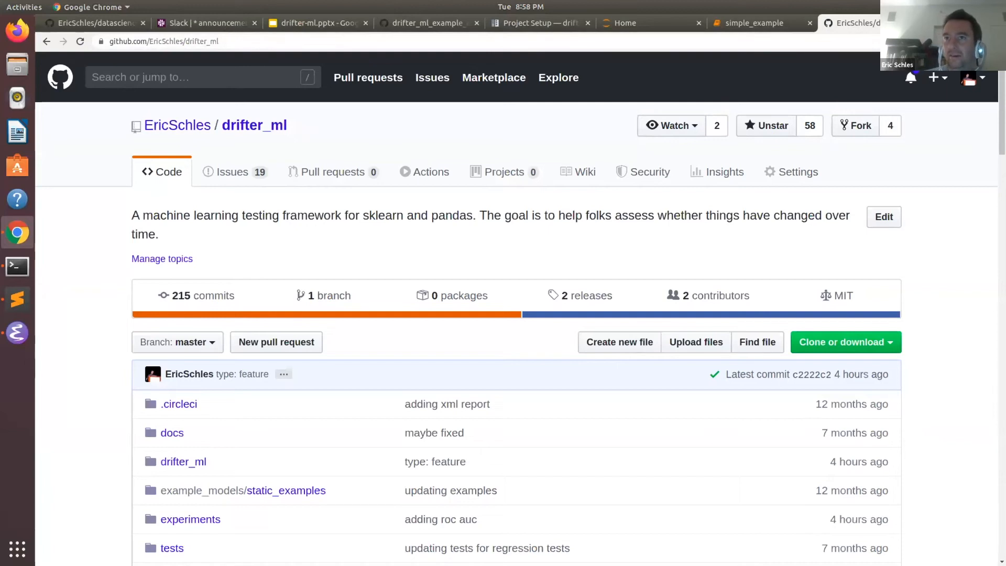
text(pypi)
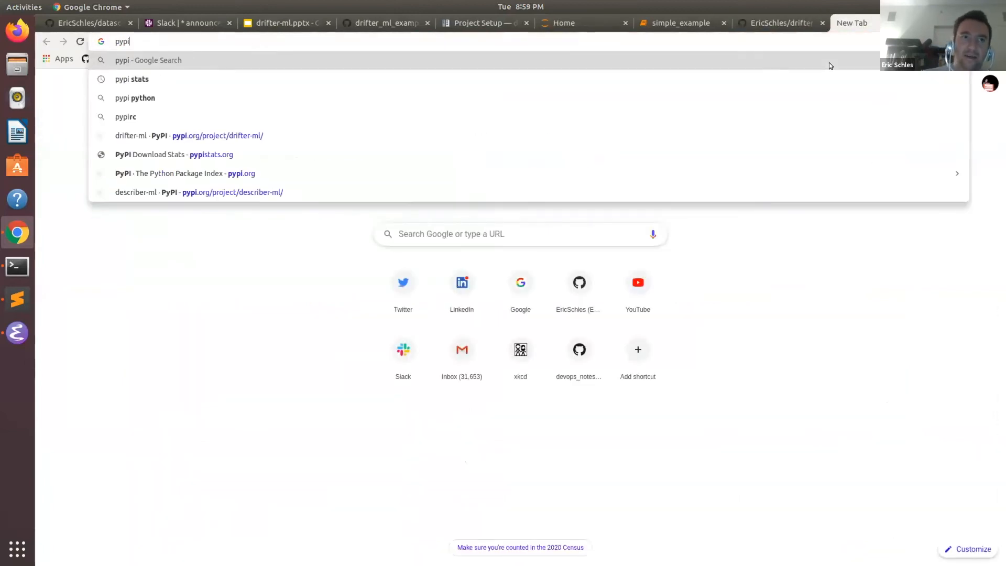